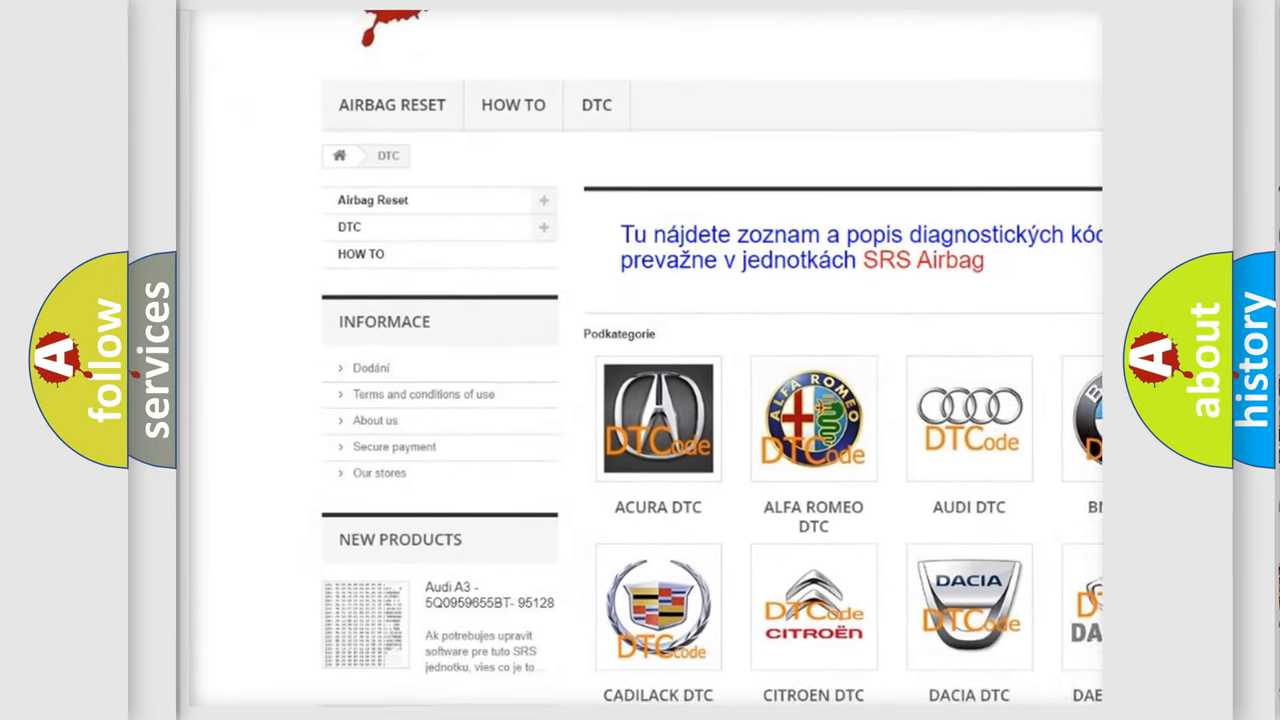
scroll(down, 3)
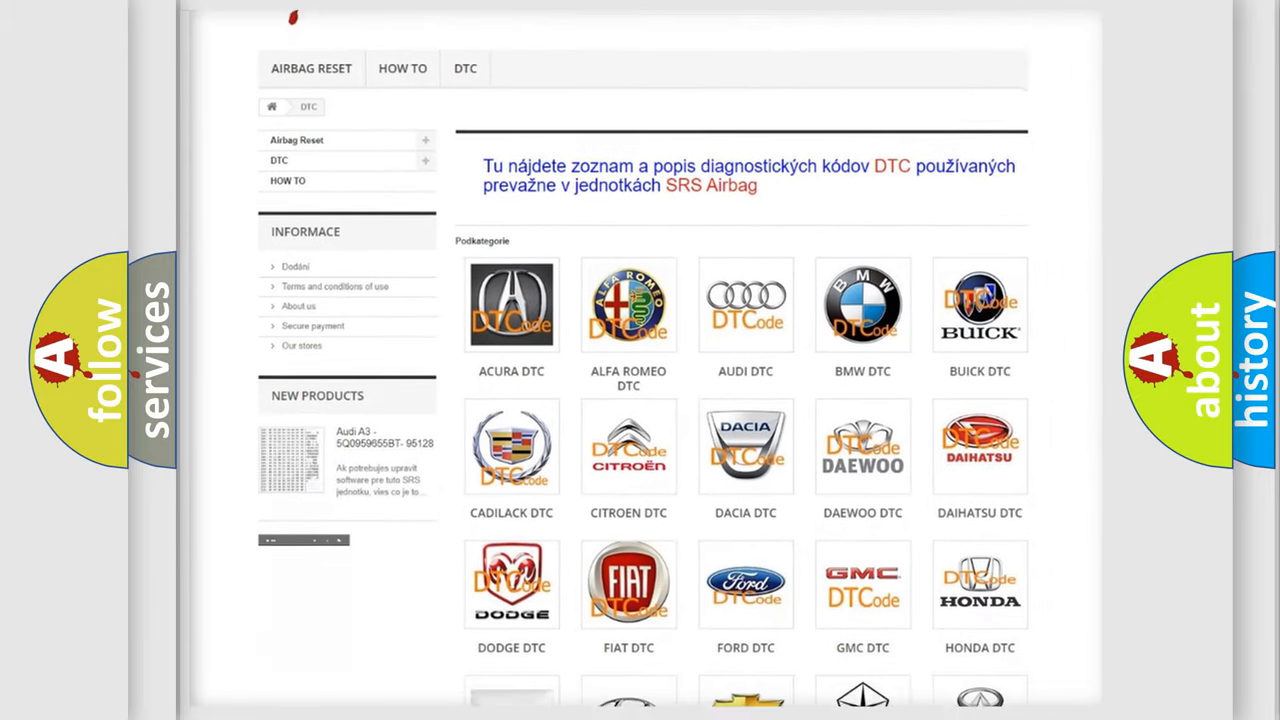
scroll(down, 3)
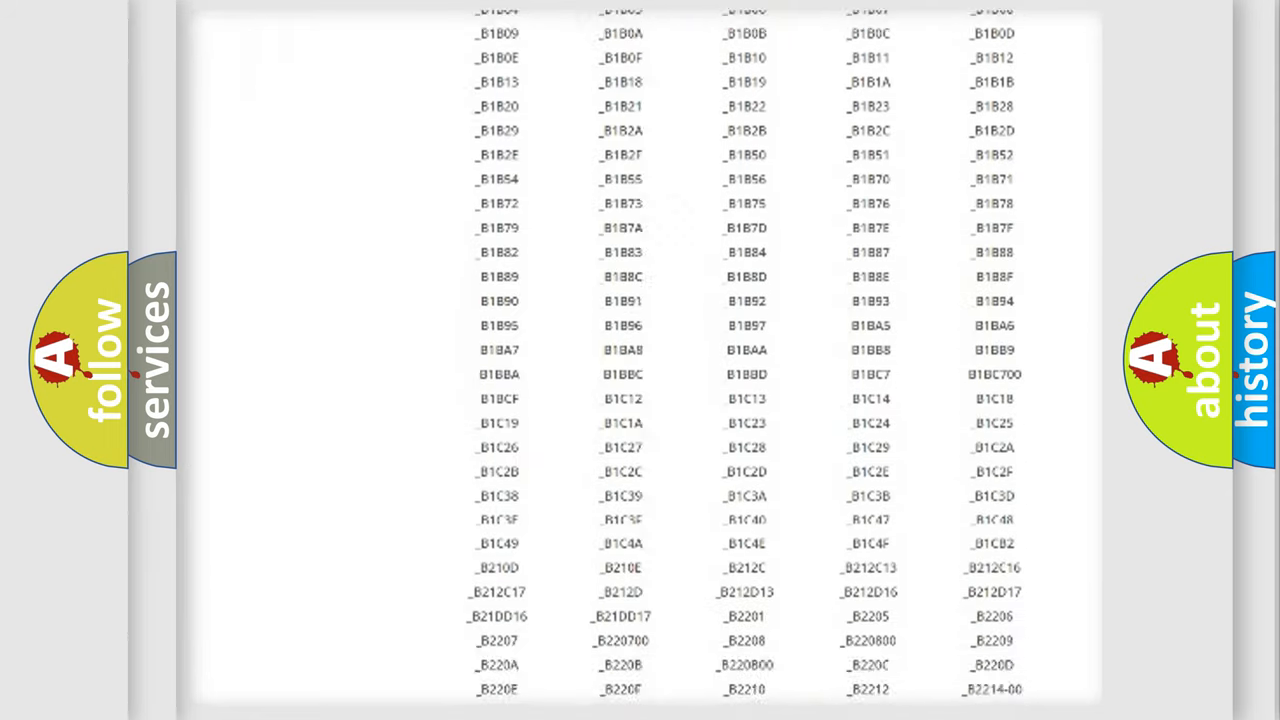
scroll(down, 3)
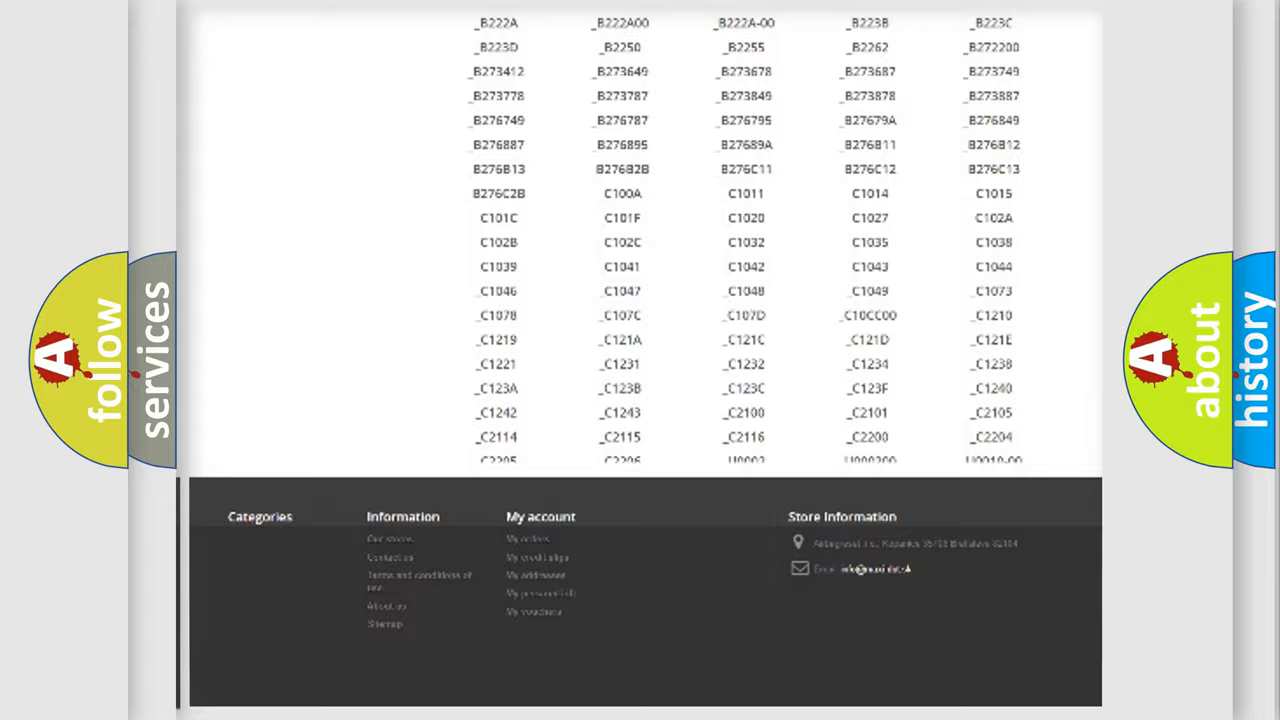